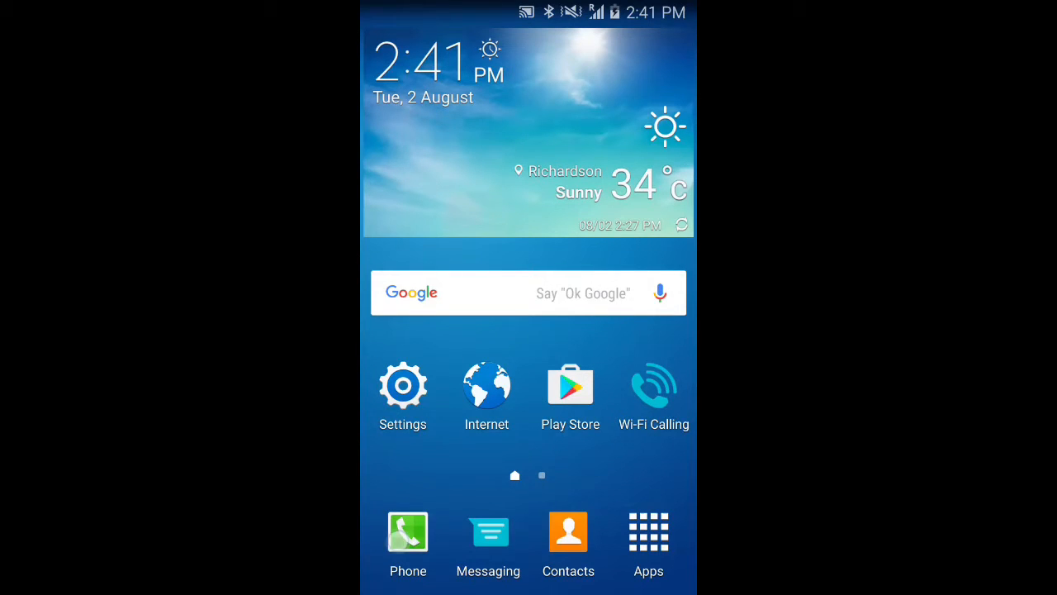
left_click(408, 533)
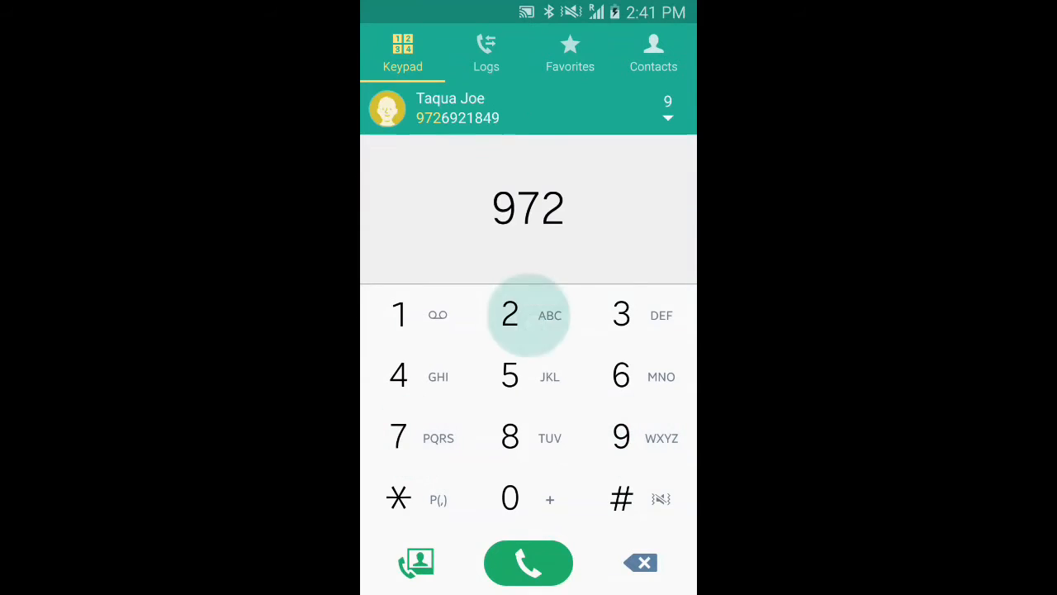
left_click(528, 437)
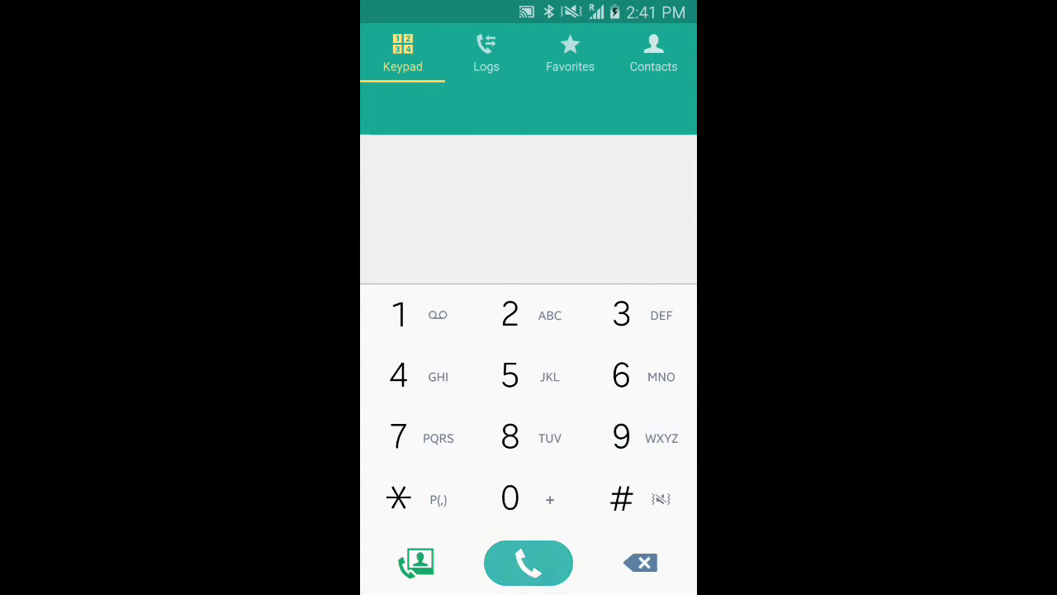
left_click(528, 564)
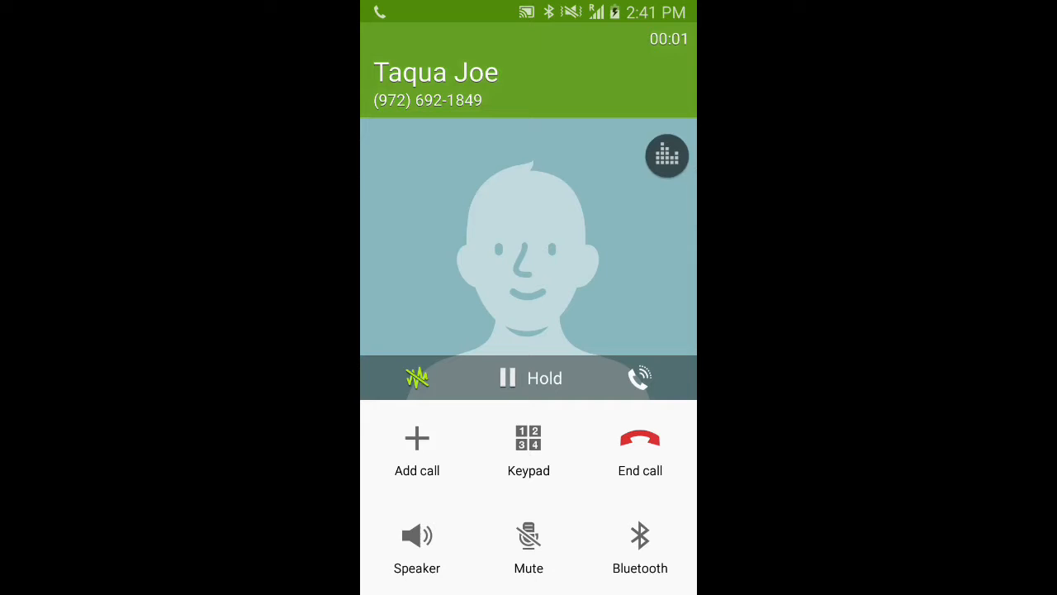
left_click(640, 452)
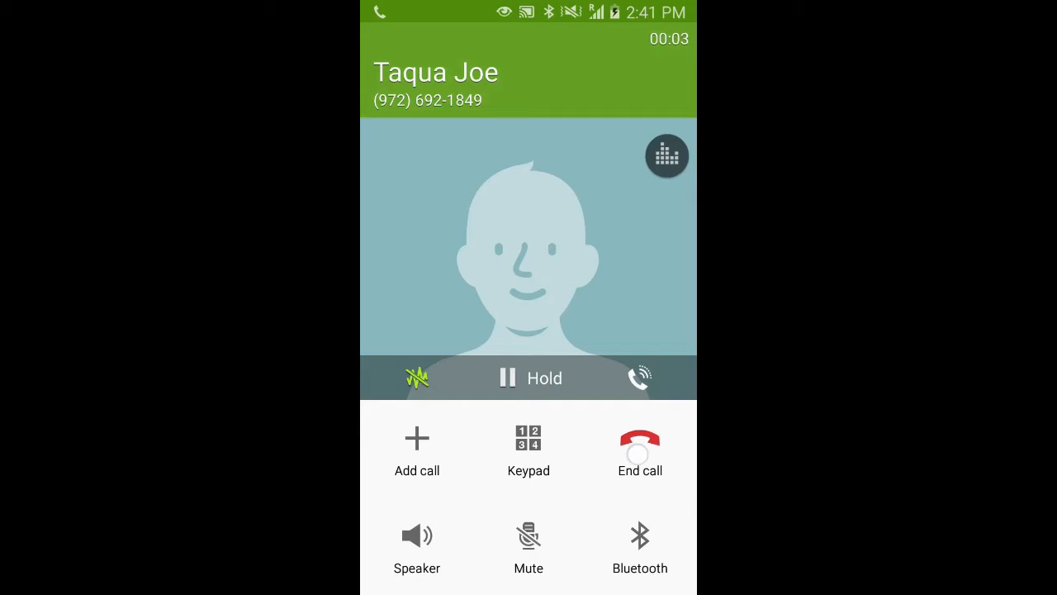
left_click(641, 453)
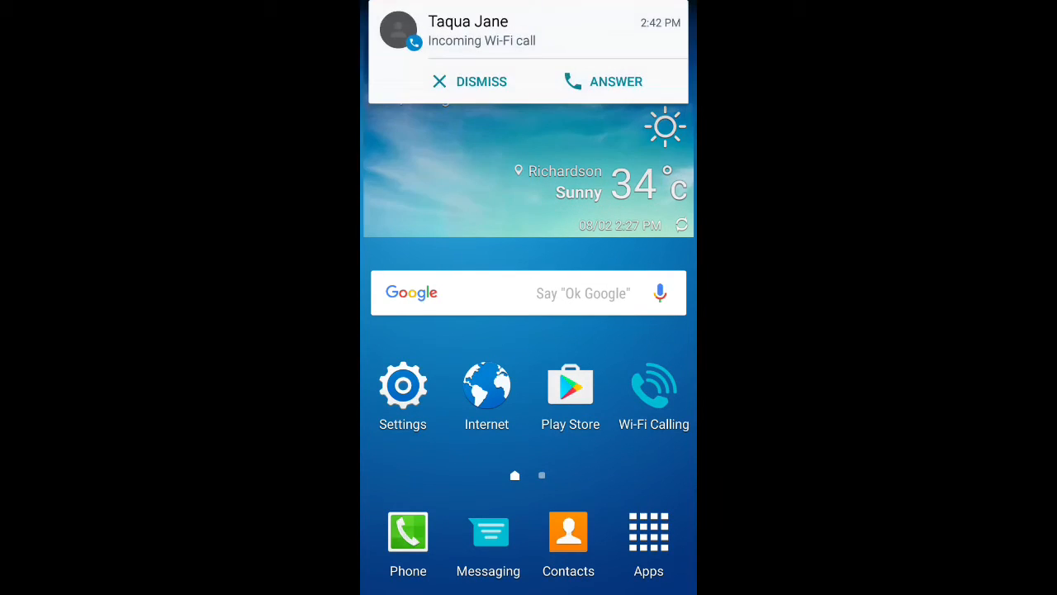
- Answer Taqua Jane's incoming Wi-Fi call and begin adding Taqua Joe as another caller
left_click(603, 81)
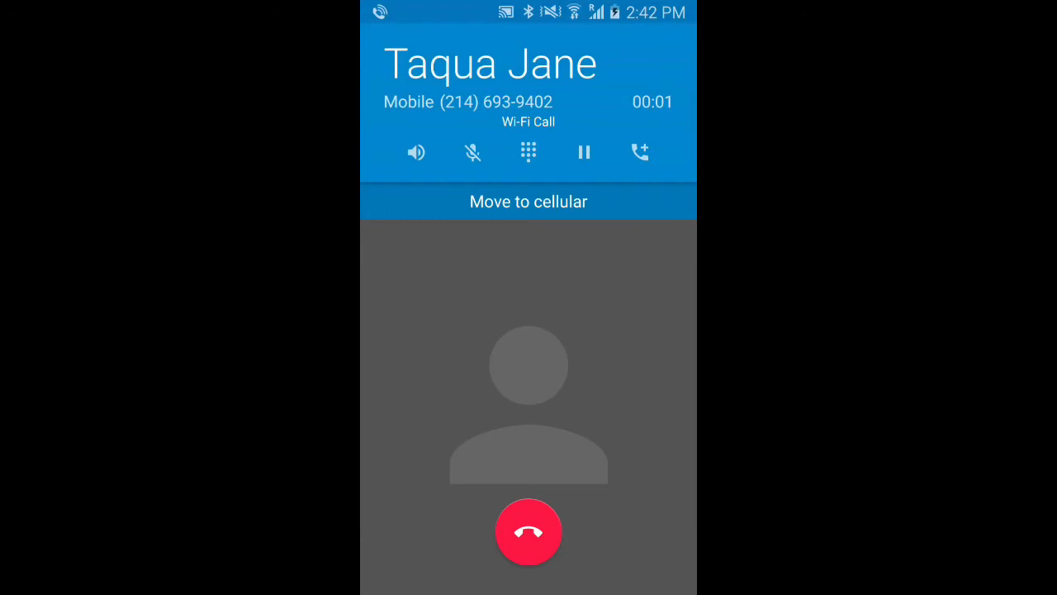
left_click(529, 532)
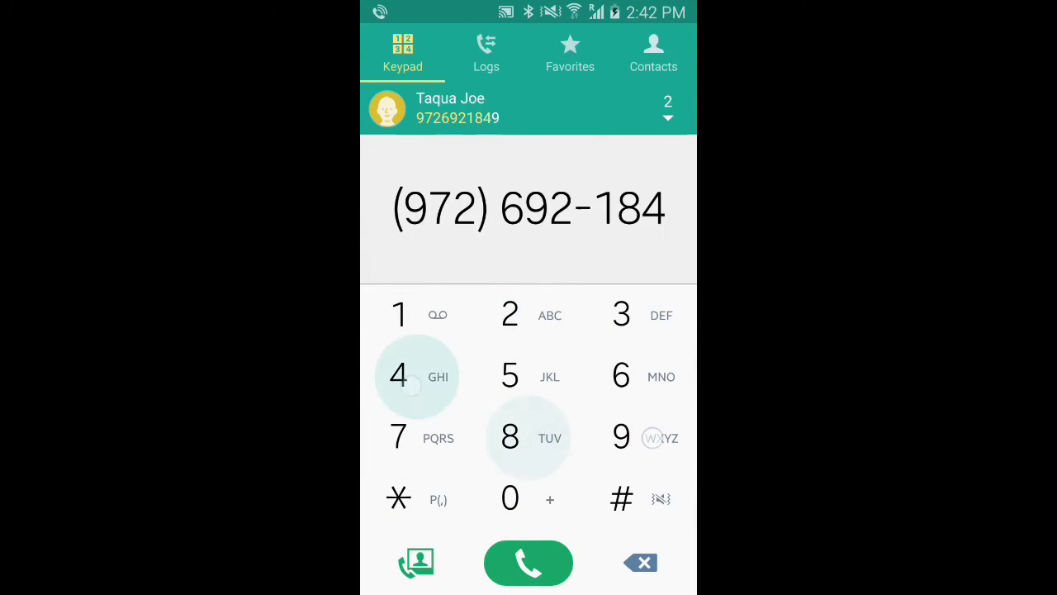
- Place the second Wi-Fi call to Taqua Joe, then toggle speakerphone and mute
left_click(528, 564)
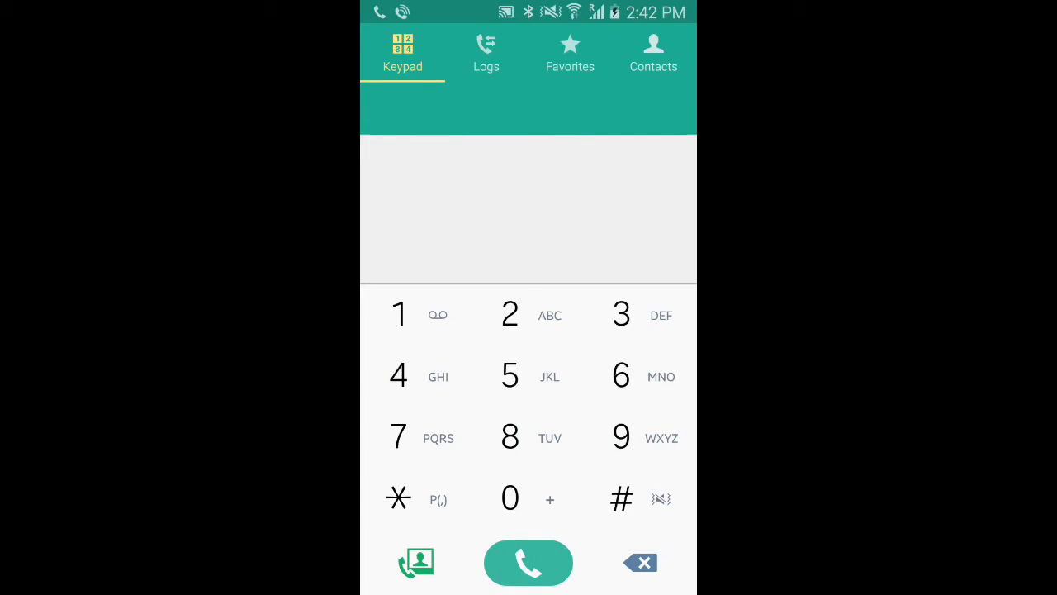
left_click(528, 563)
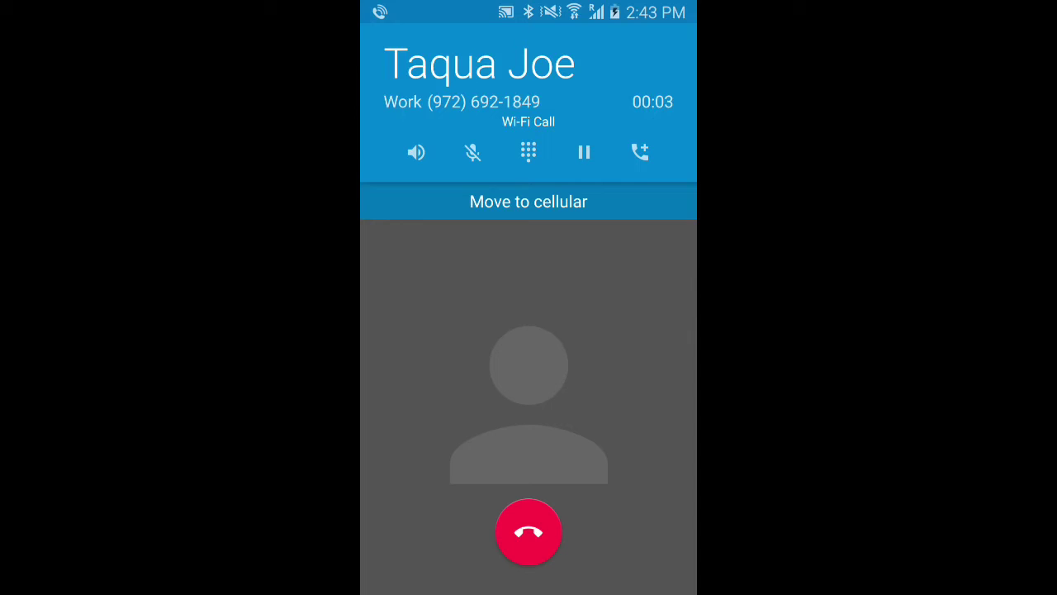
left_click(416, 152)
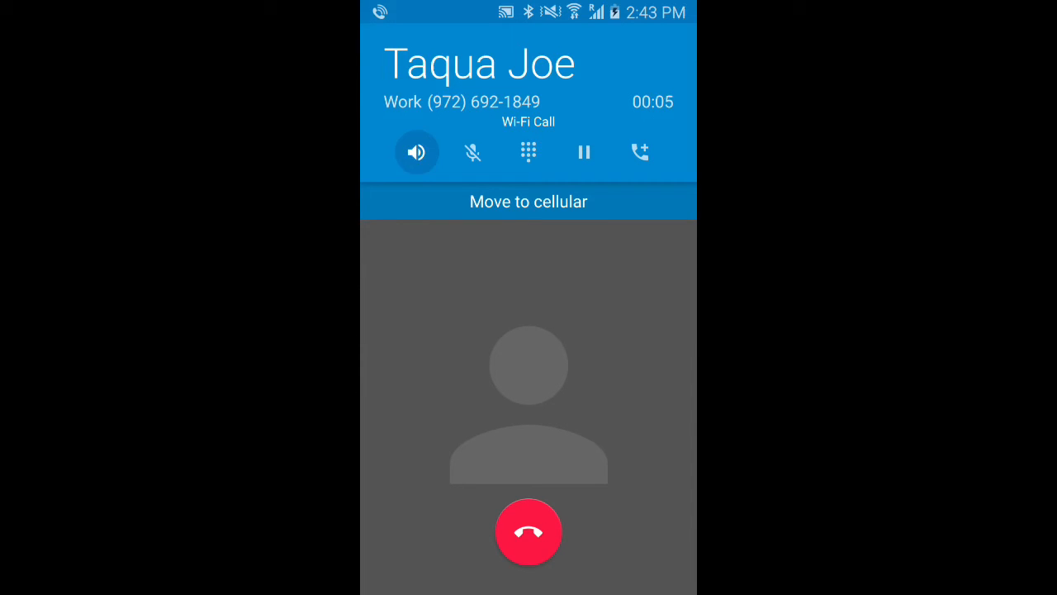
left_click(472, 152)
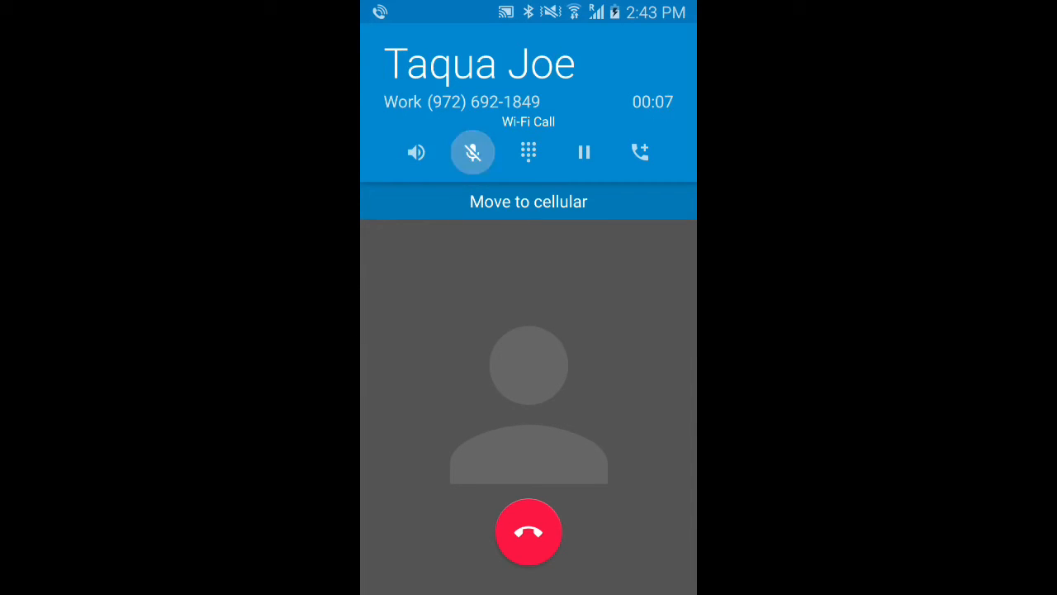
left_click(528, 152)
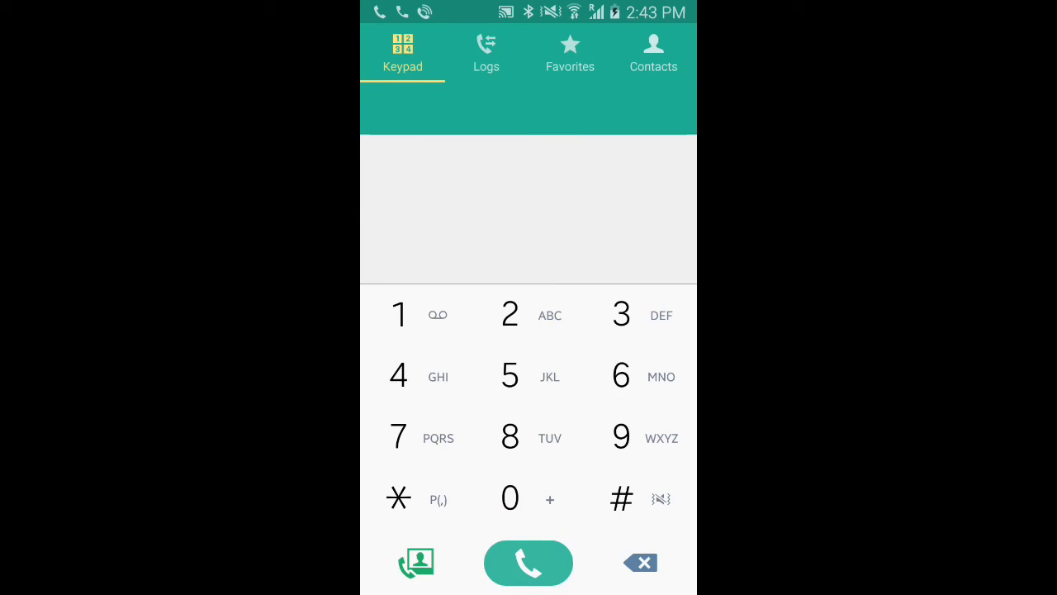
- Merge Taqua Jane's and Taqua Joe's calls into a conference, then end it
left_click(528, 564)
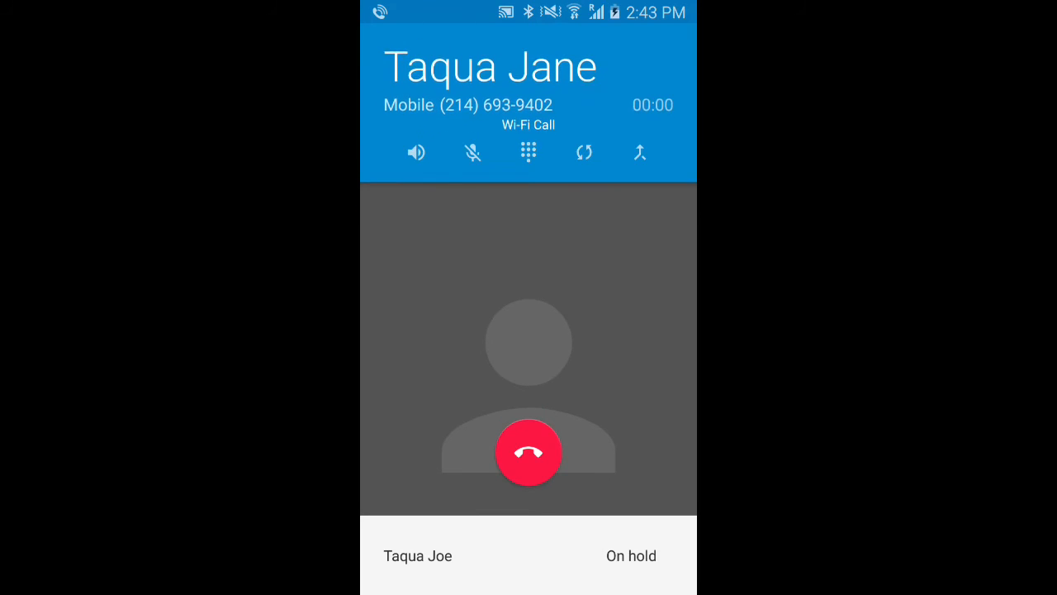
left_click(640, 152)
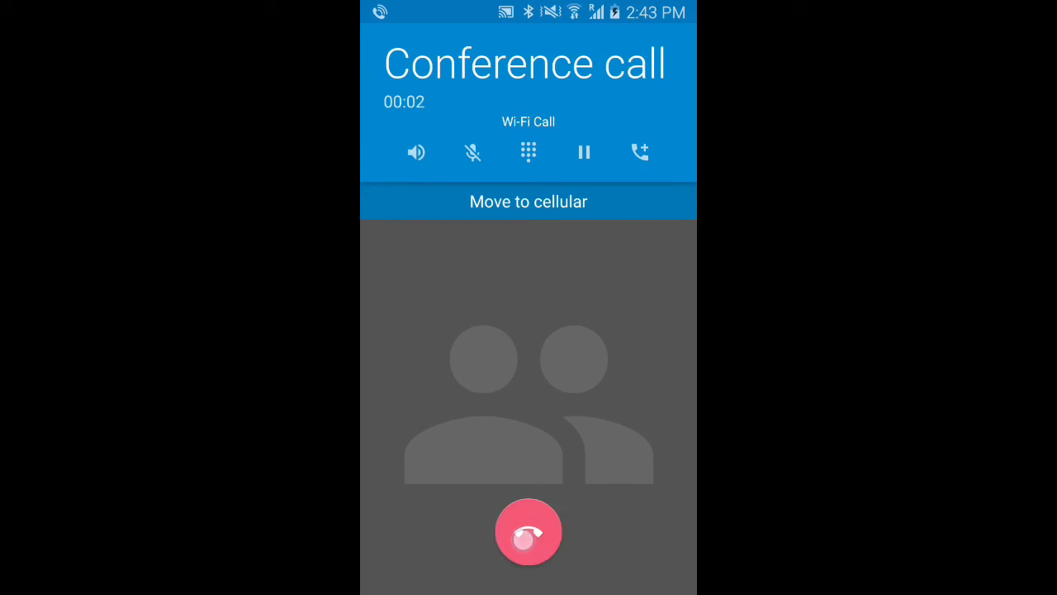
left_click(529, 532)
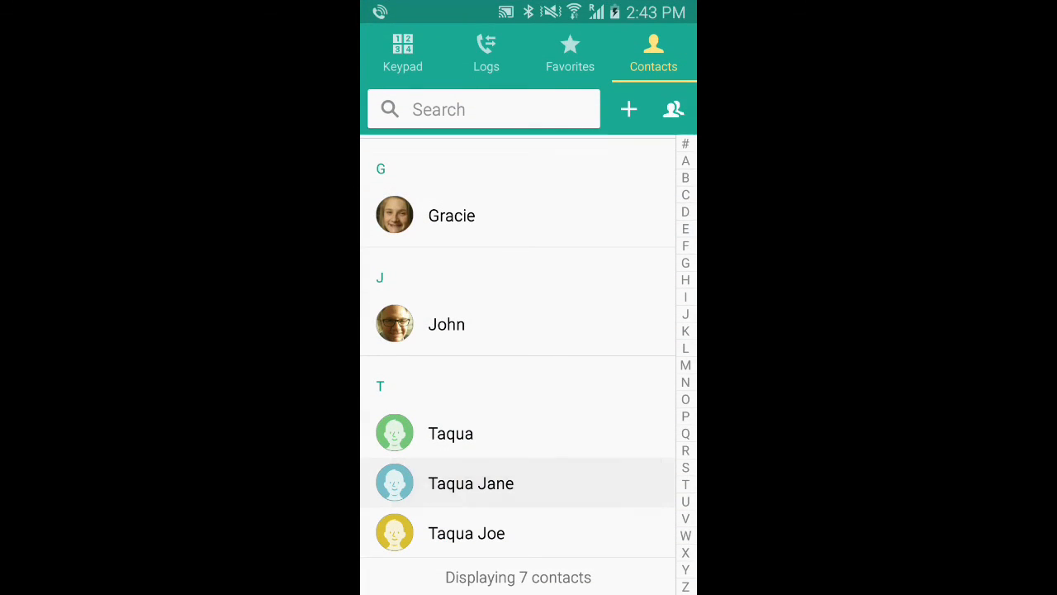
left_click(471, 483)
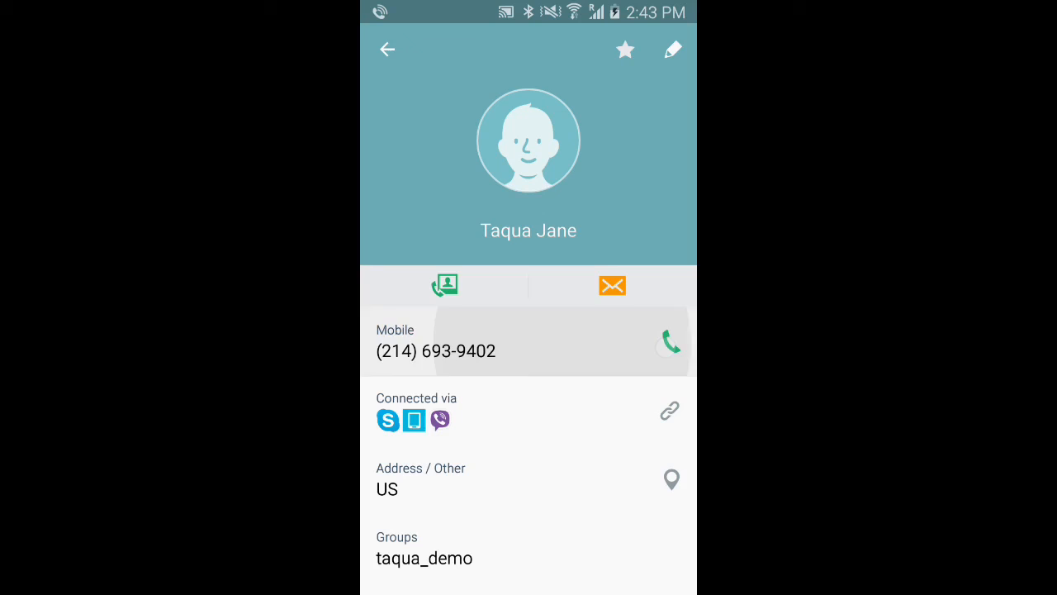
left_click(669, 342)
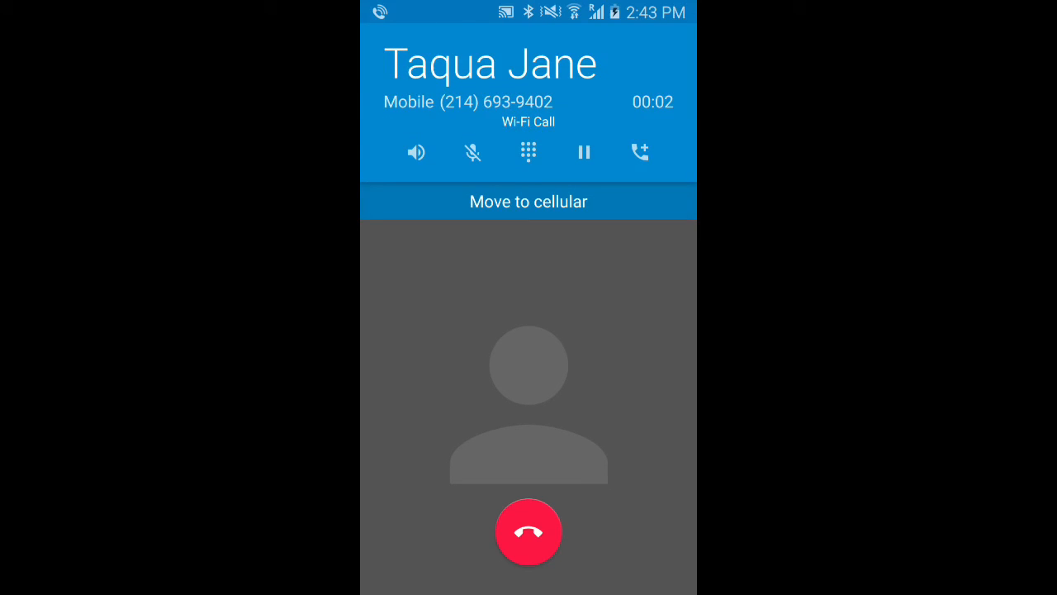
left_click(529, 532)
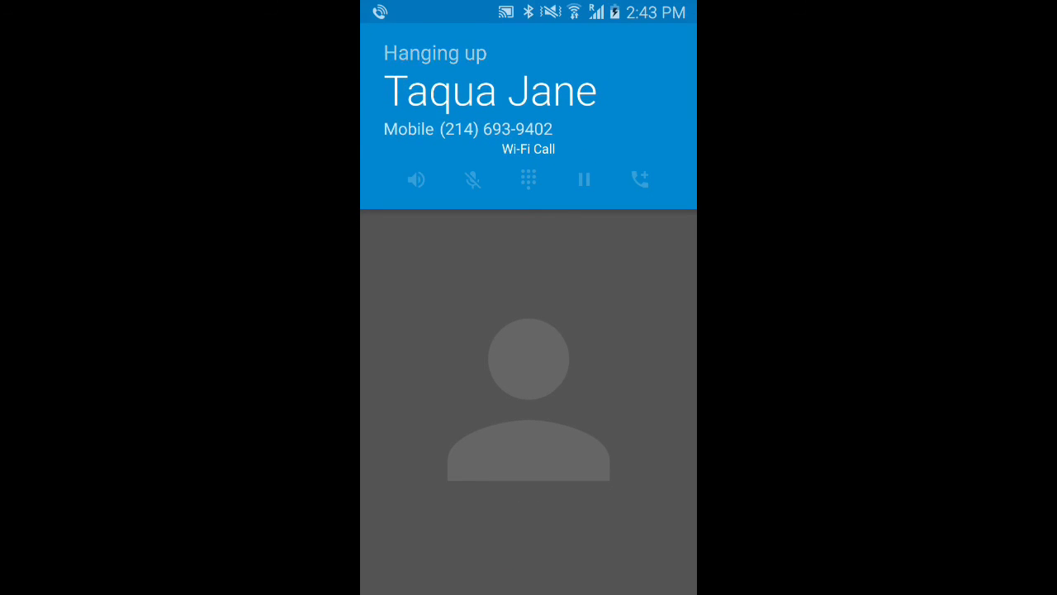